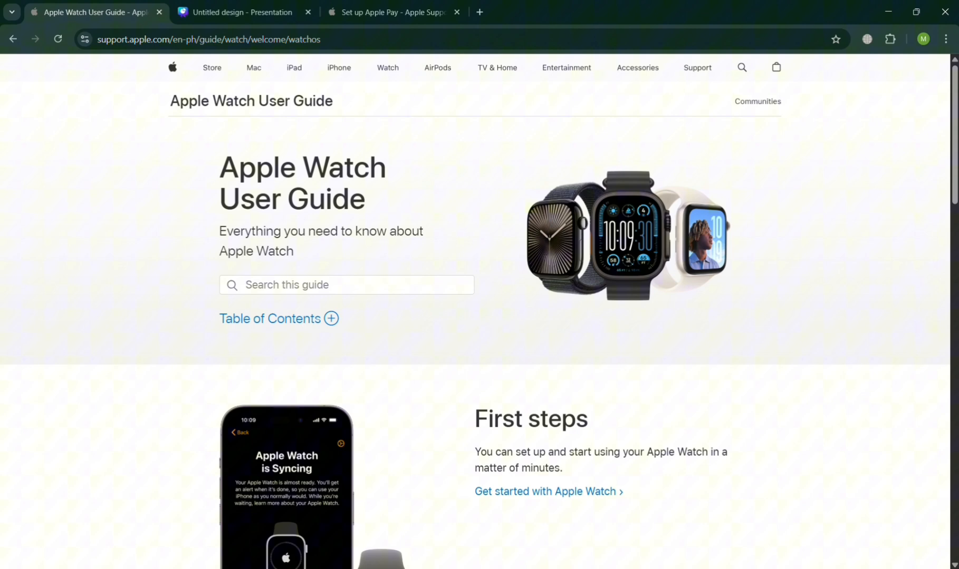
Step: Scroll through the Apple Watch User Guide page and return to its top
scroll("down", 3)
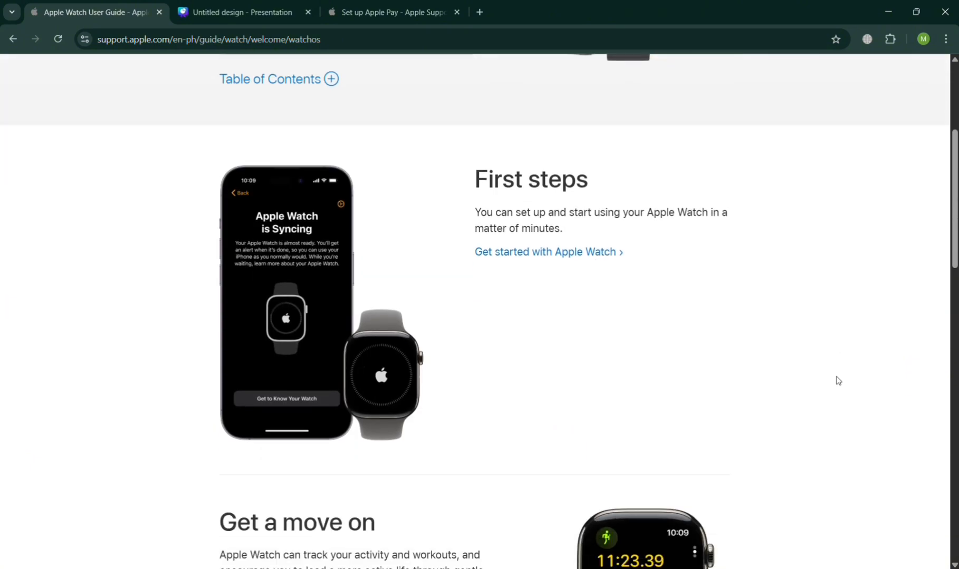
scroll("up", 3)
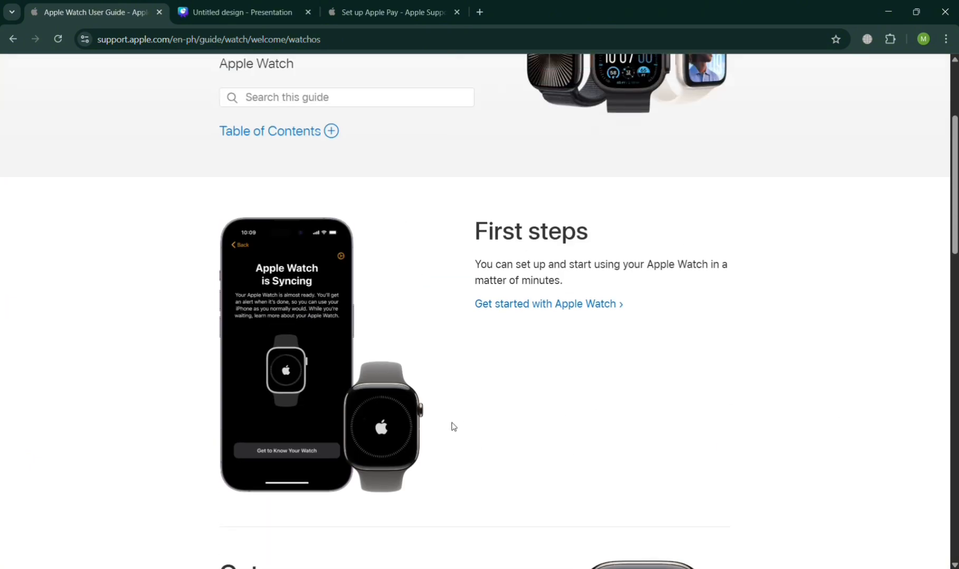
scroll("down", 3)
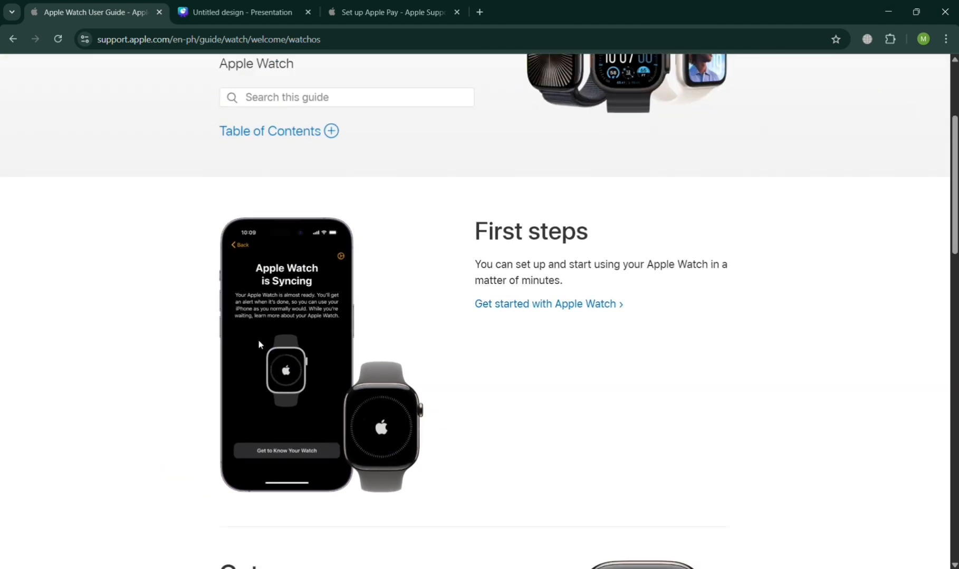
scroll("down", 3)
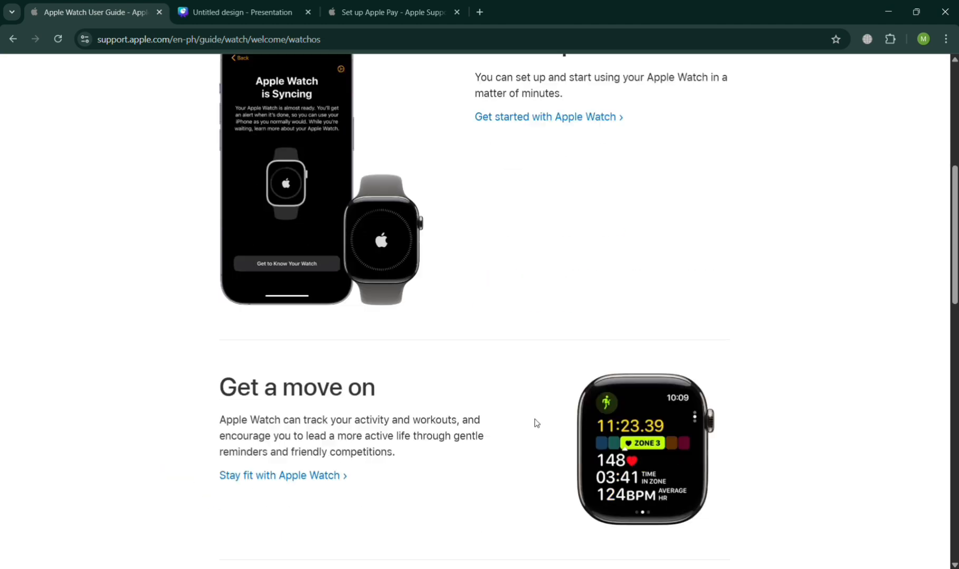
scroll("down", 3)
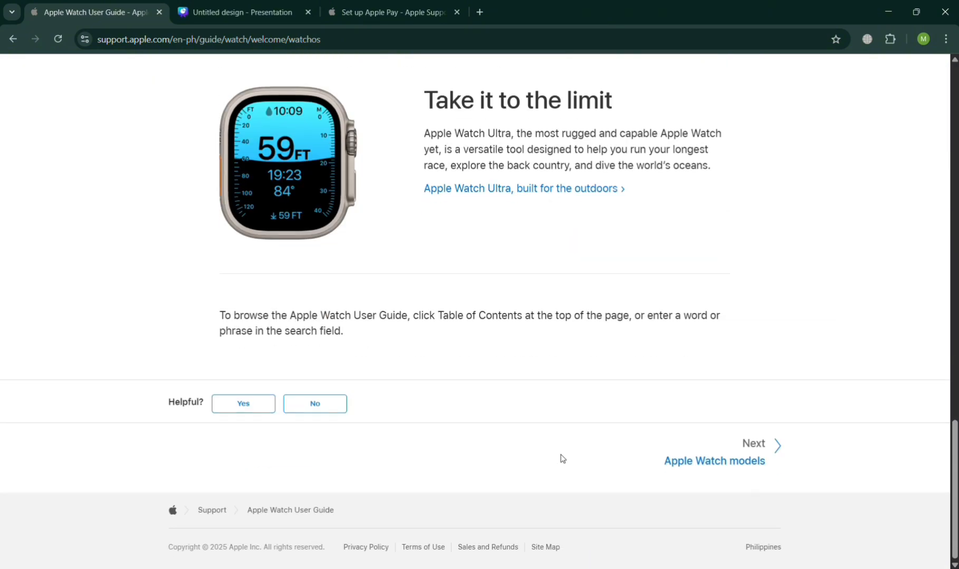
scroll("up", 3)
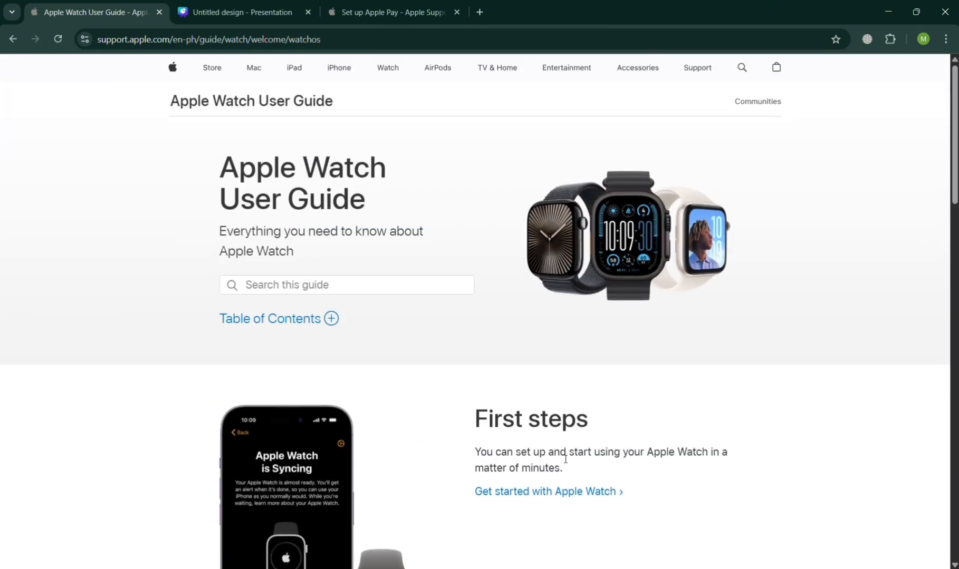
Step: View the Set up Apple Pay support page, then switch to the Canva slide deck
left_click(391, 12)
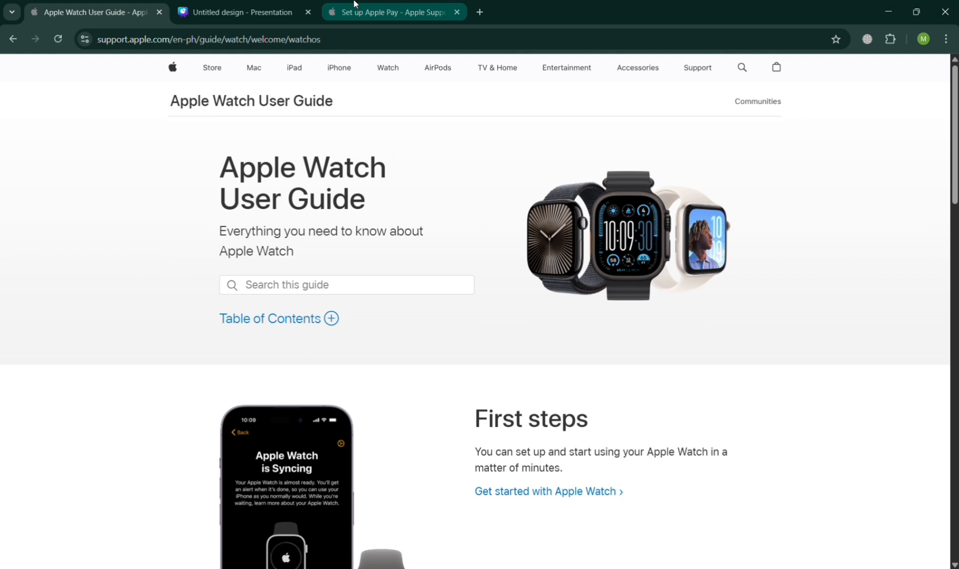
left_click(391, 12)
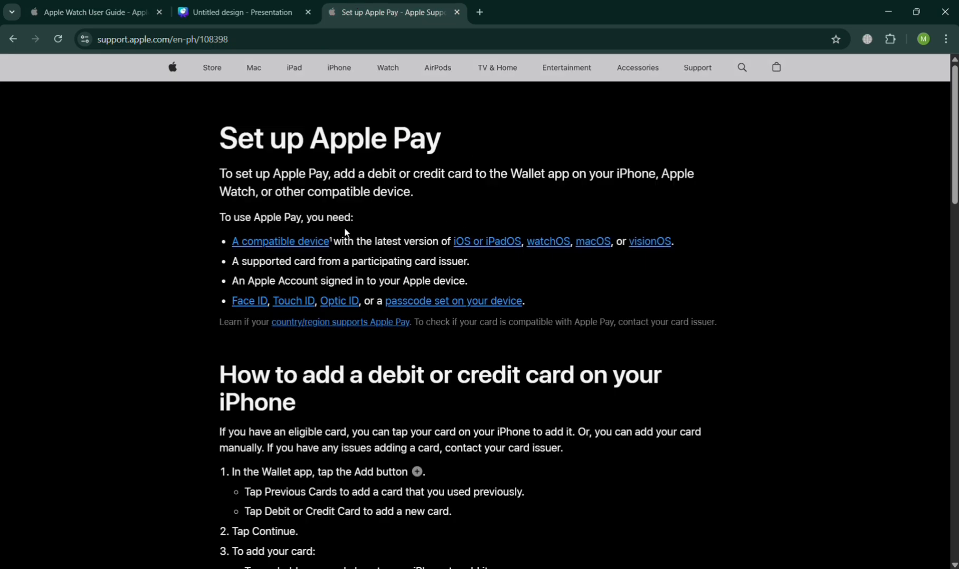
left_click(240, 11)
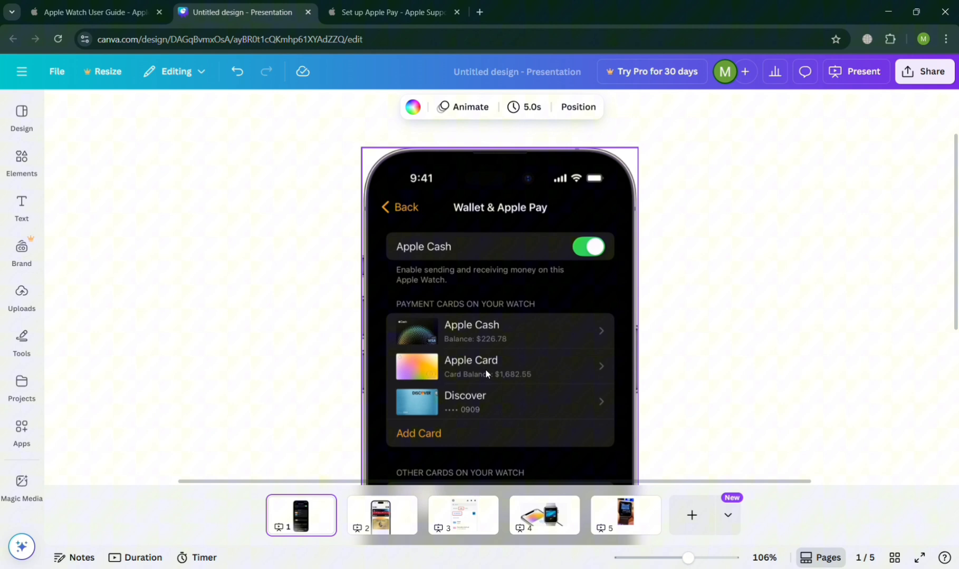
Step: Review slide 1, move to the Wallet cards slide 2, then on to slide 3
scroll("down", 3)
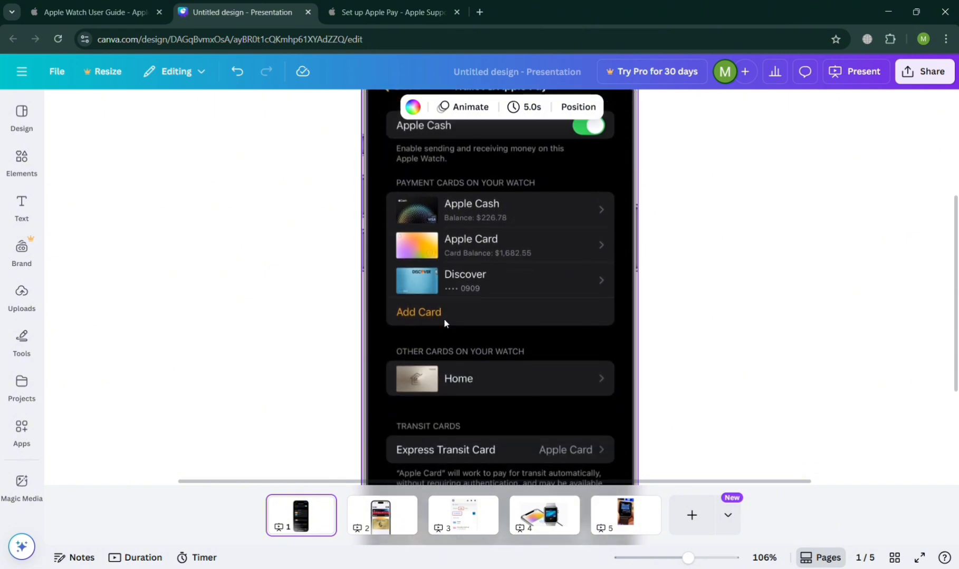
mouse_move(379, 517)
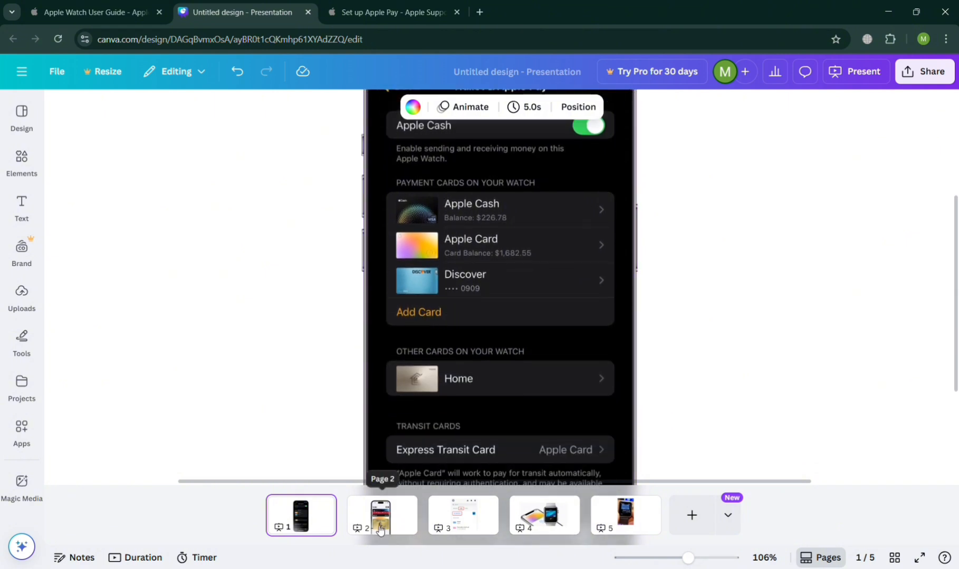
left_click(380, 514)
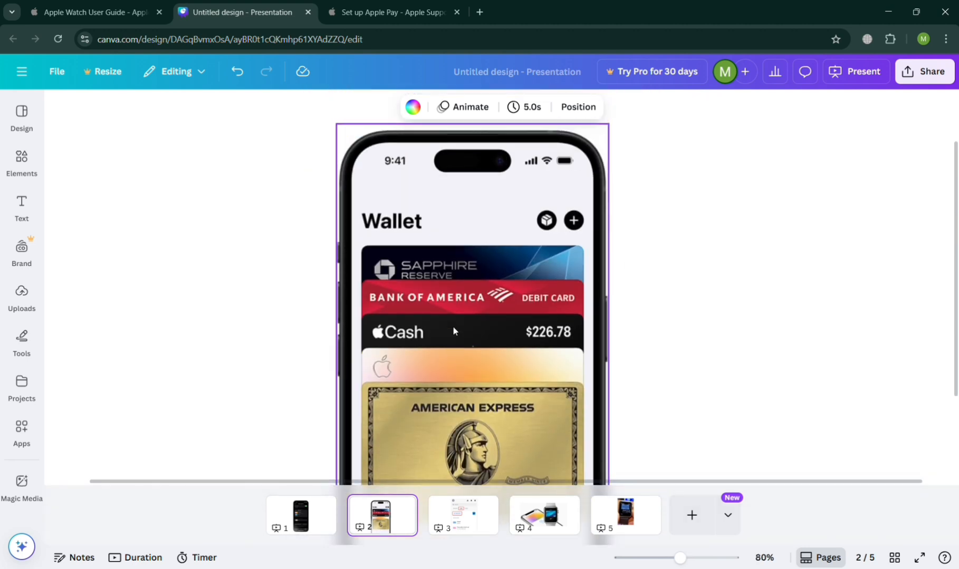
scroll("down", 3)
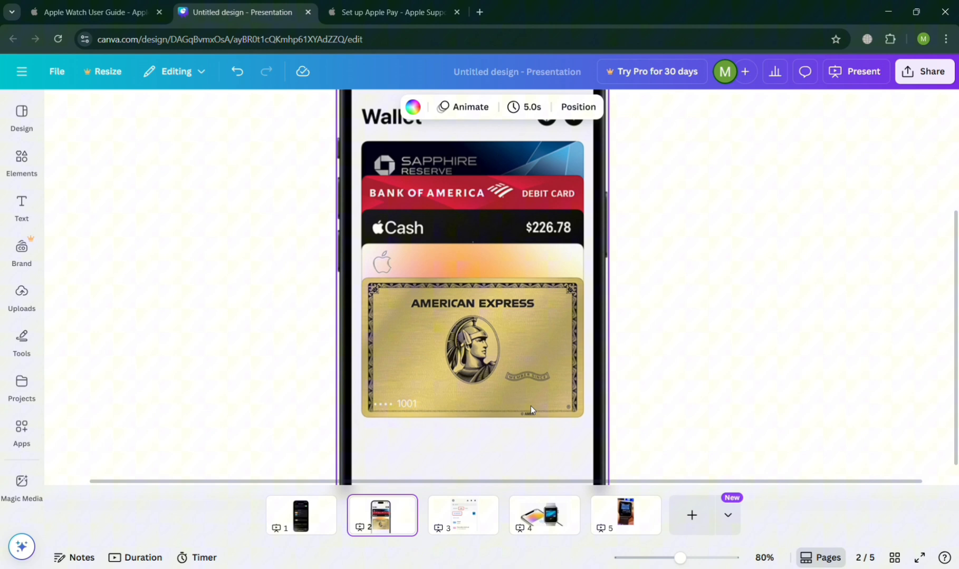
left_click(463, 515)
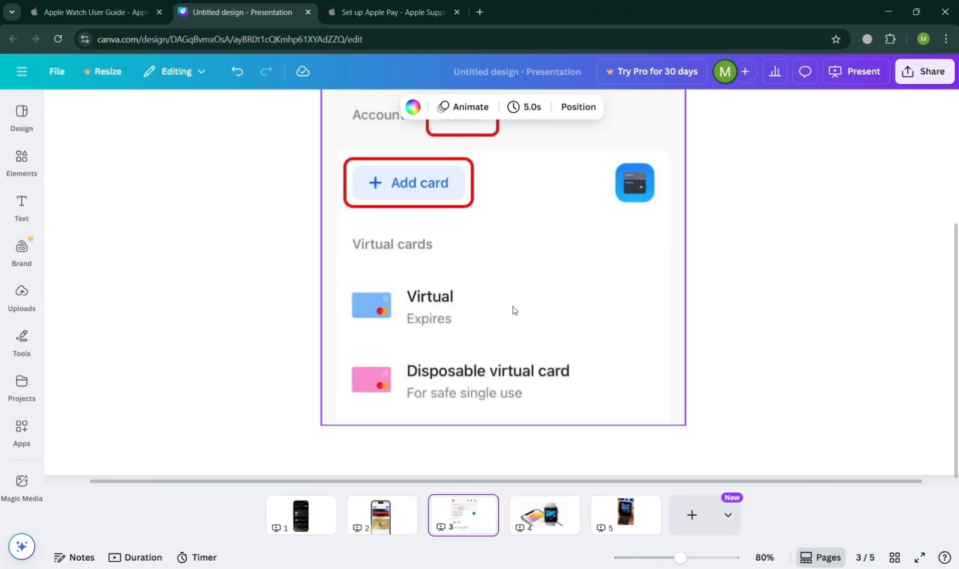
mouse_move(537, 524)
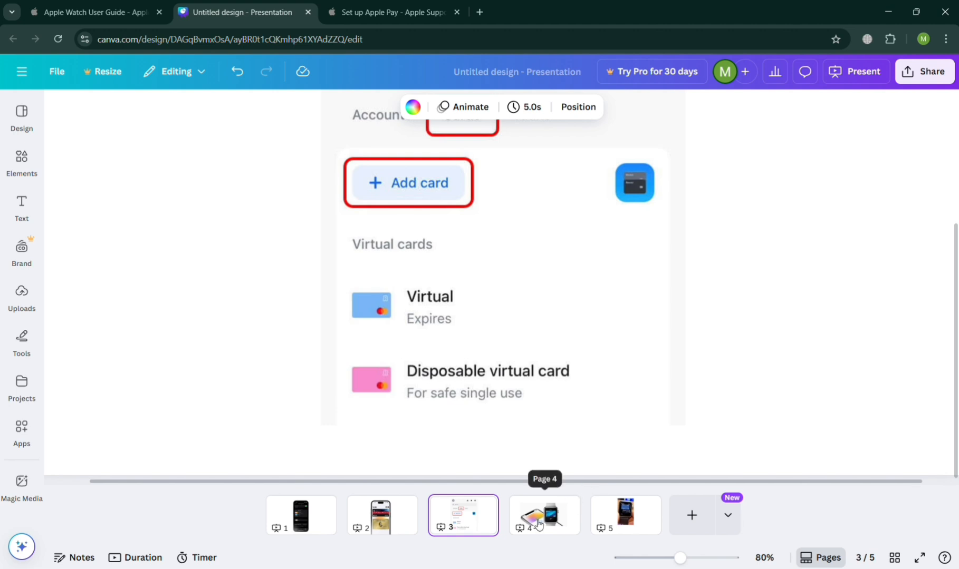
Step: Show slide 4 with the watch and phone, then return to the Set up Apple Pay page
left_click(543, 514)
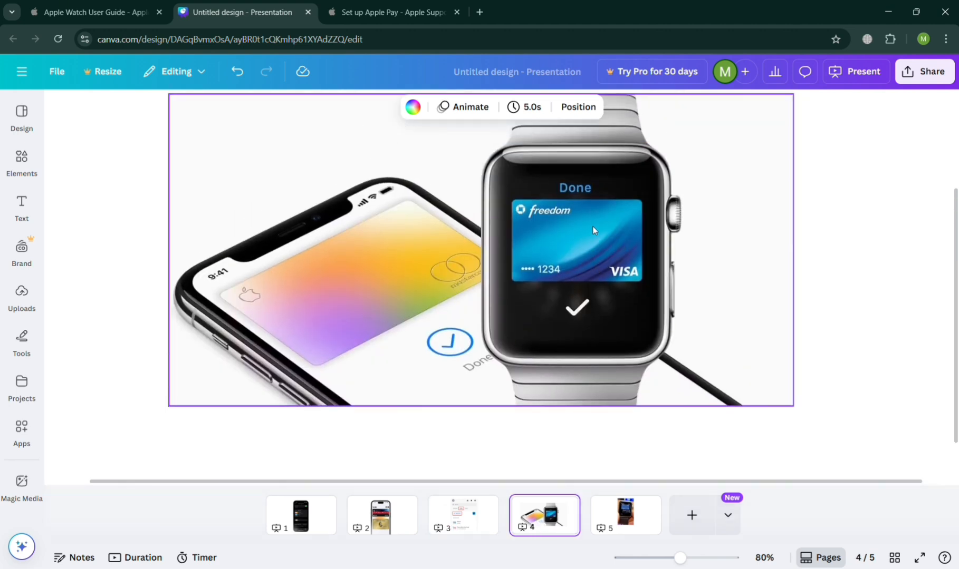
left_click(391, 12)
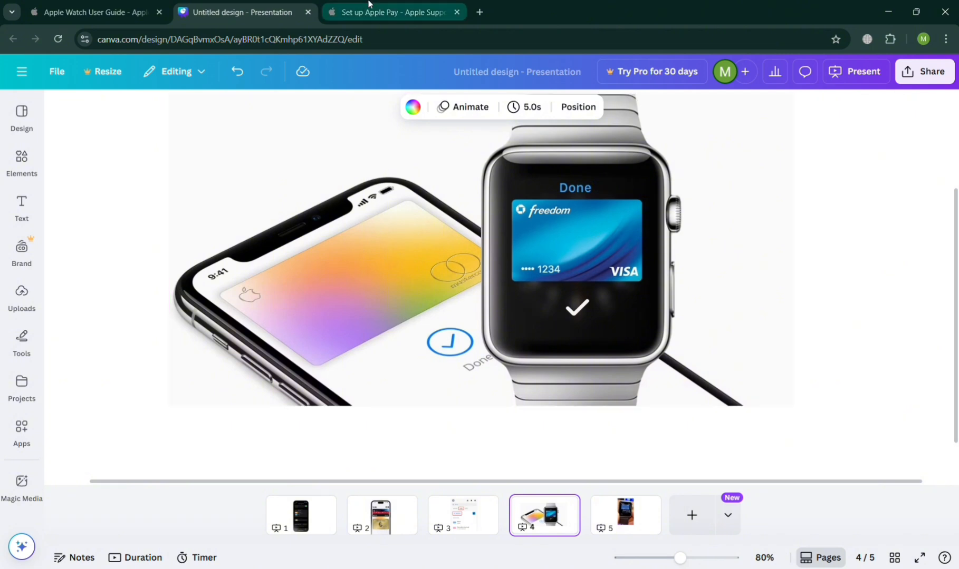
left_click(391, 11)
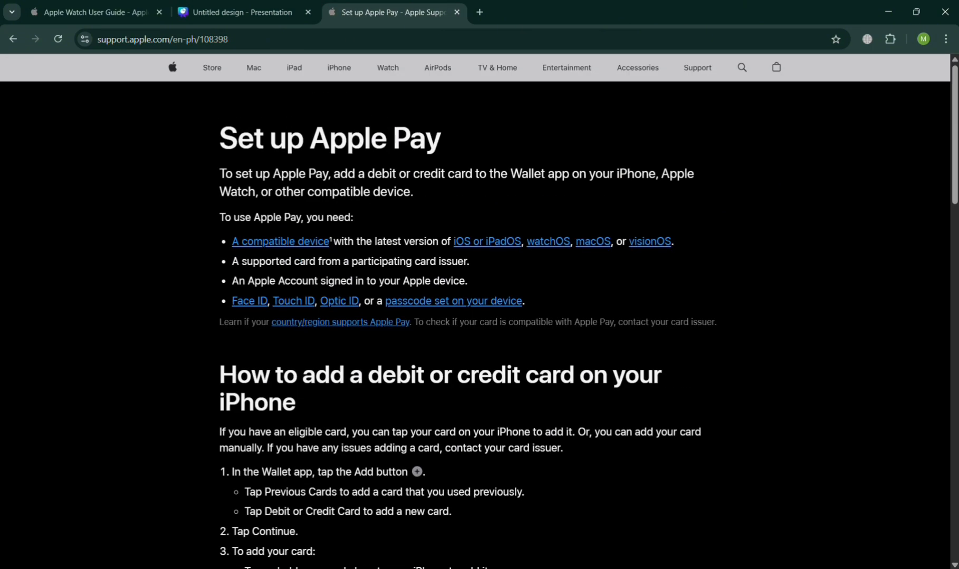
Step: Back in Canva, revisit the Wallet cards slide, then slides 4 and 5 with the watch payment photo
left_click(237, 11)
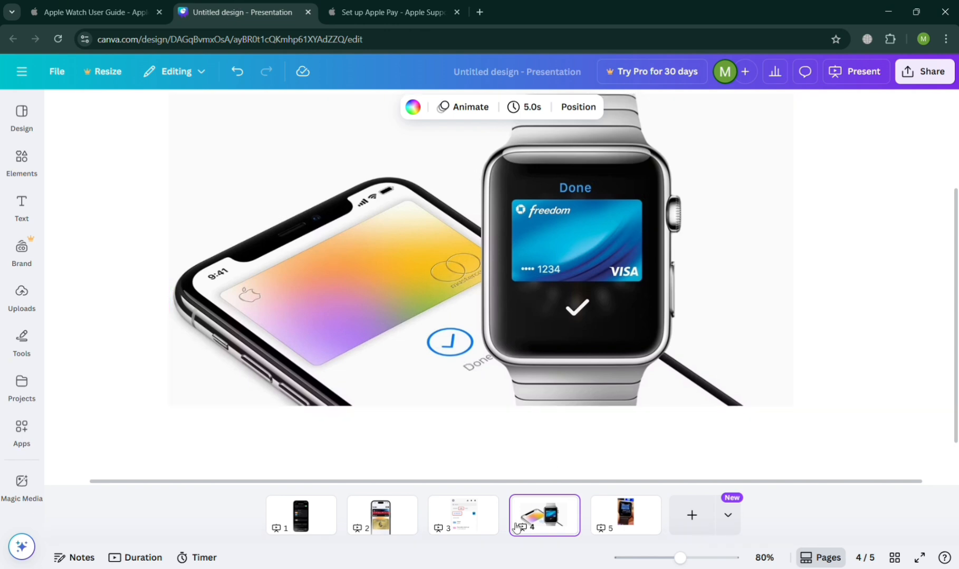
mouse_move(380, 523)
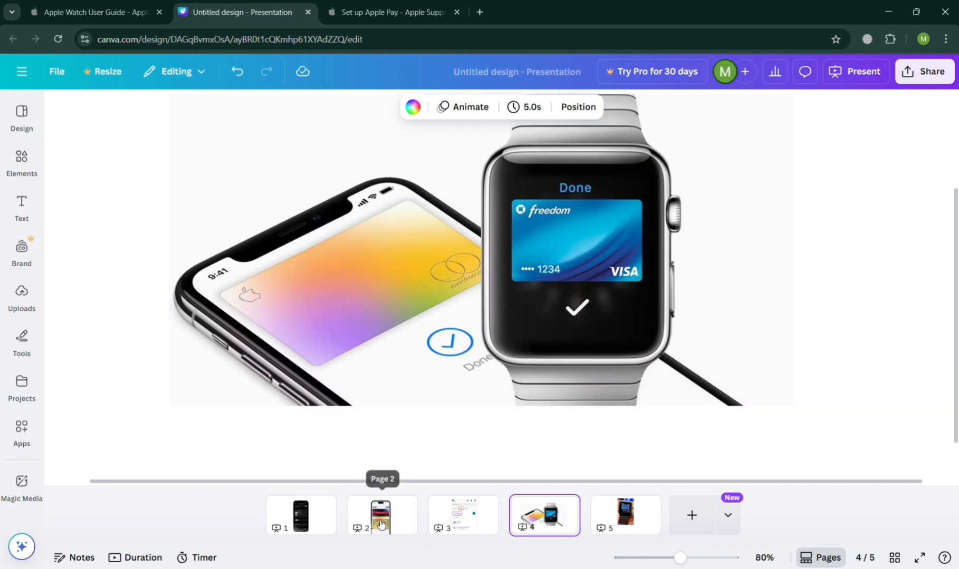
left_click(380, 515)
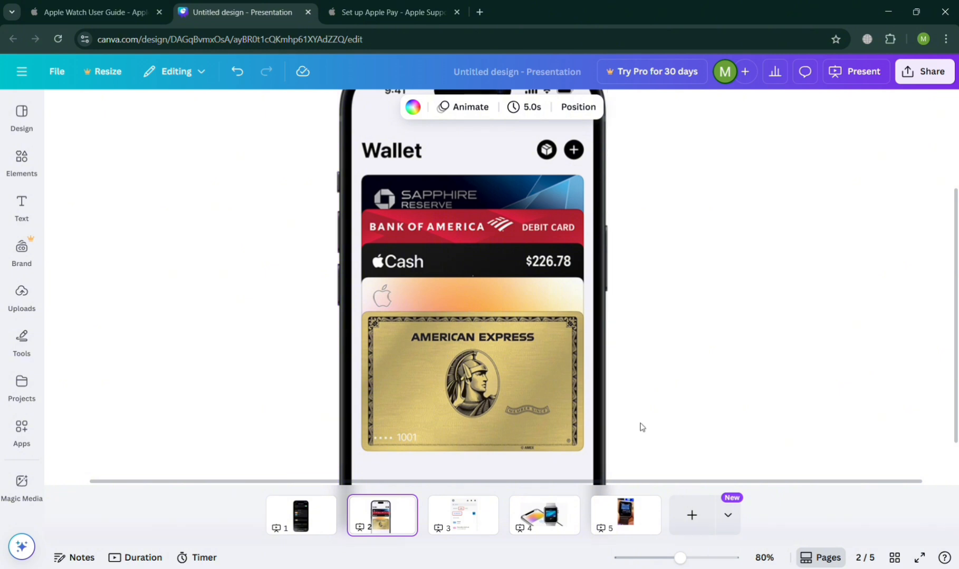
mouse_move(479, 517)
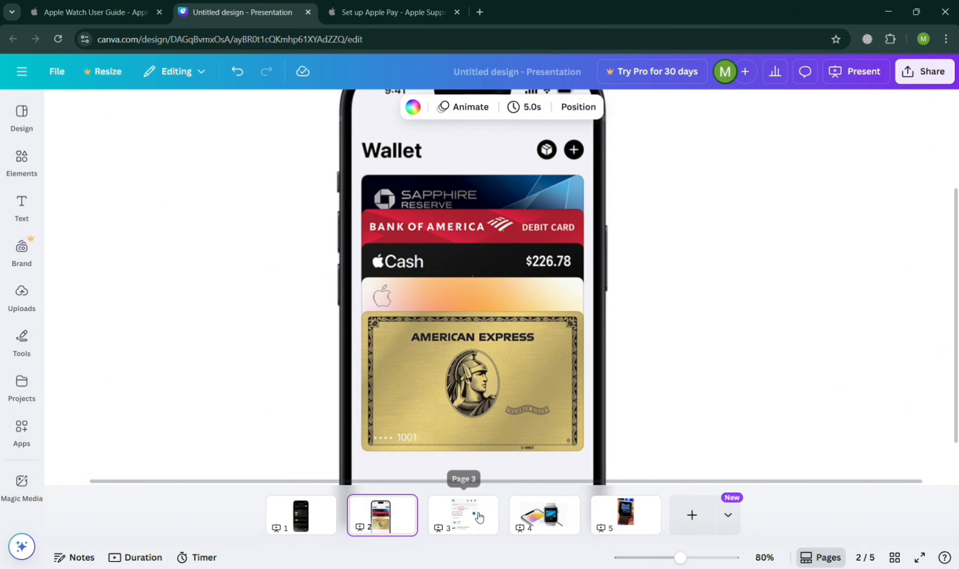
left_click(543, 515)
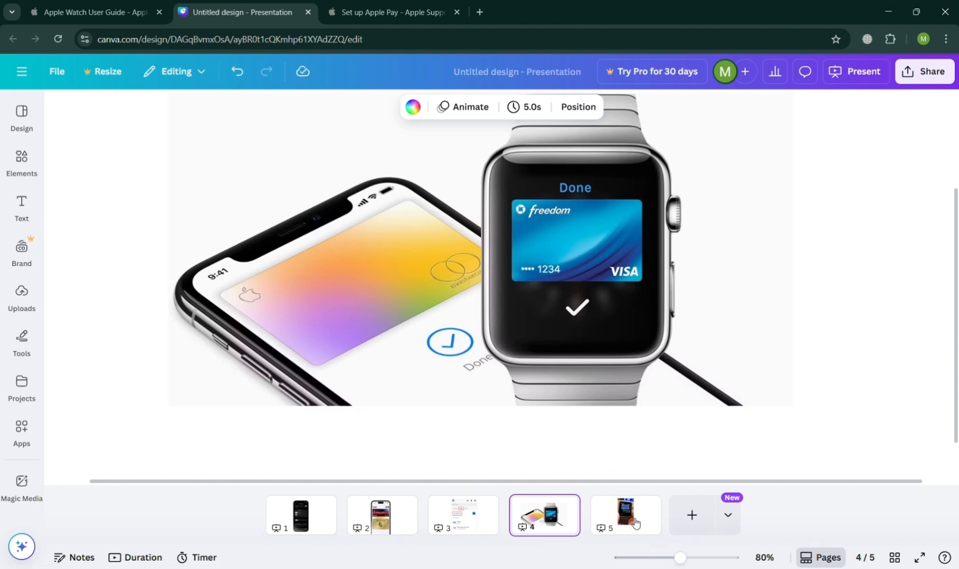
left_click(625, 514)
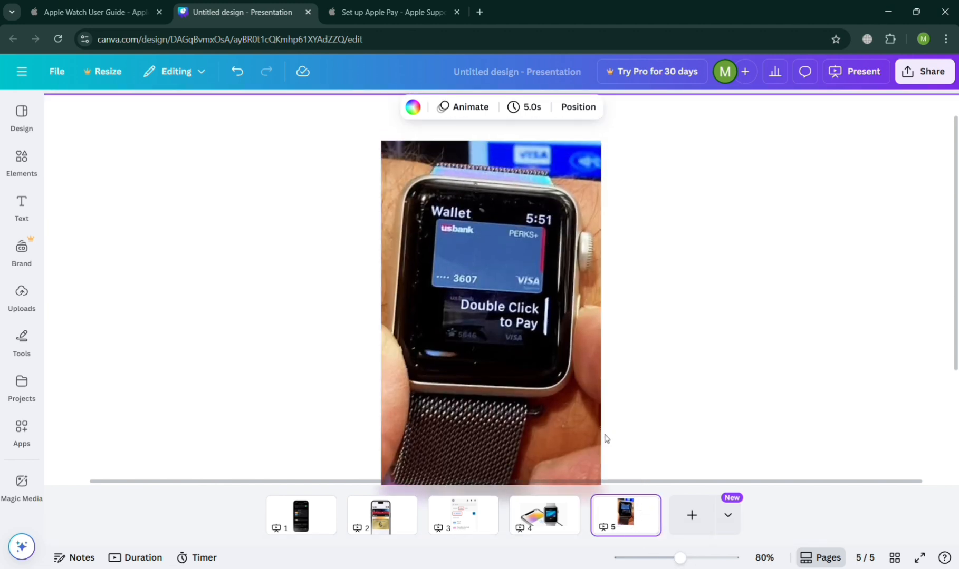
mouse_move(300, 516)
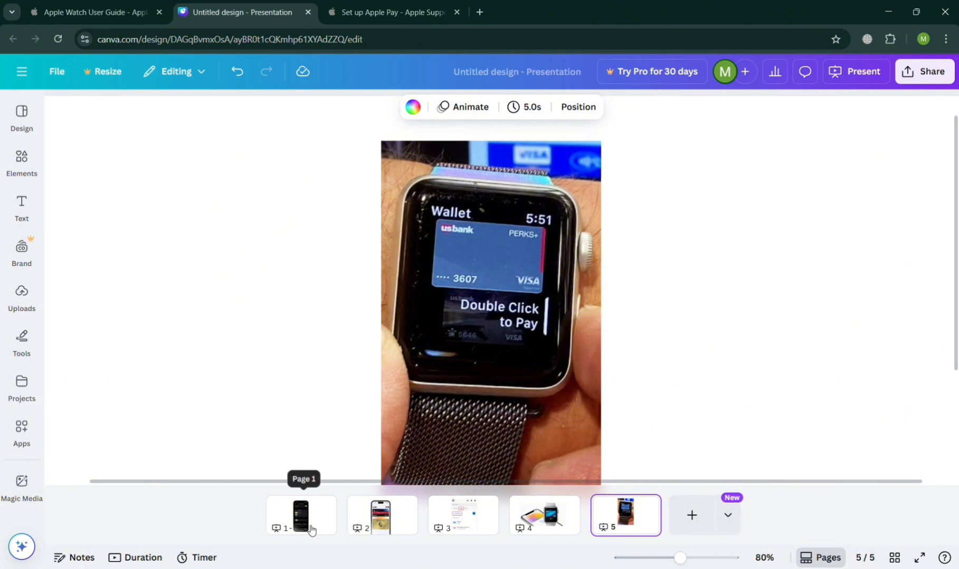
Step: Return to the Apple Watch User Guide page and scroll down it
left_click(95, 11)
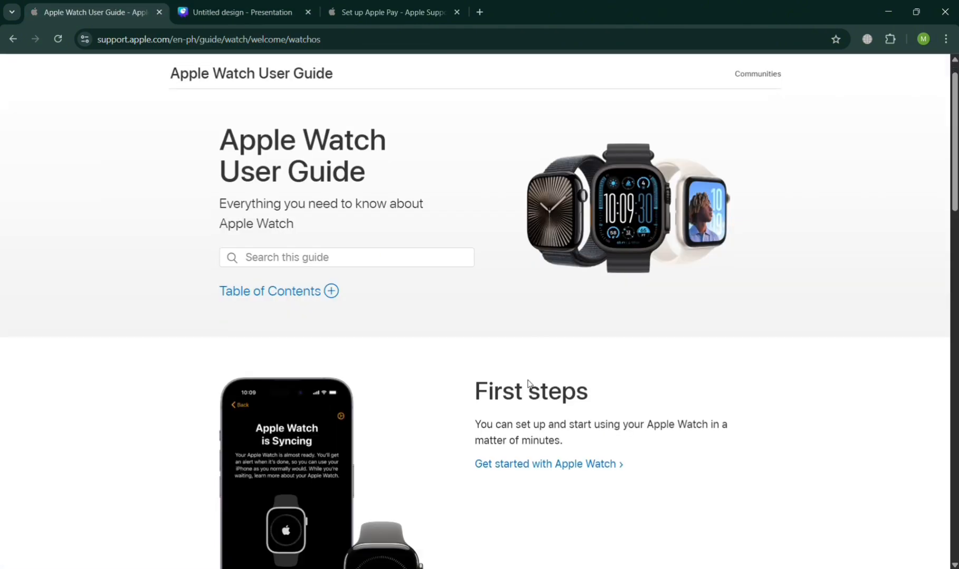
scroll("down", 3)
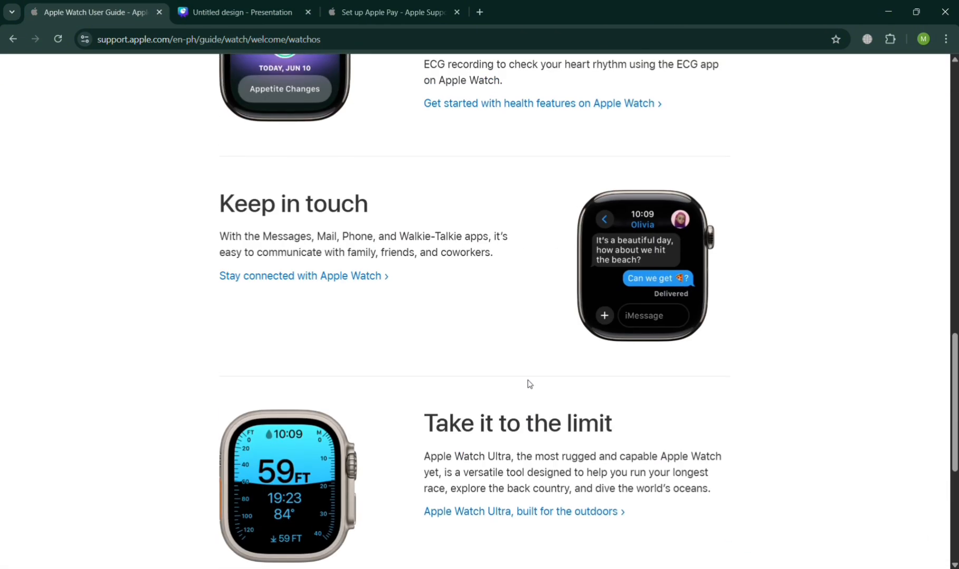